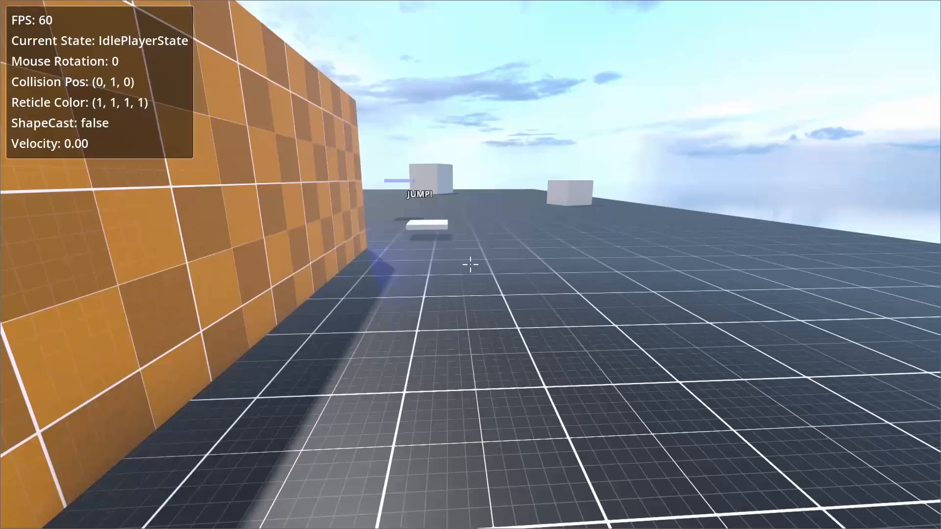
# Playtest the movement demo toward the orange wall, then view FallingPlayerState.gd's double-jump logic
pyautogui.press('space')
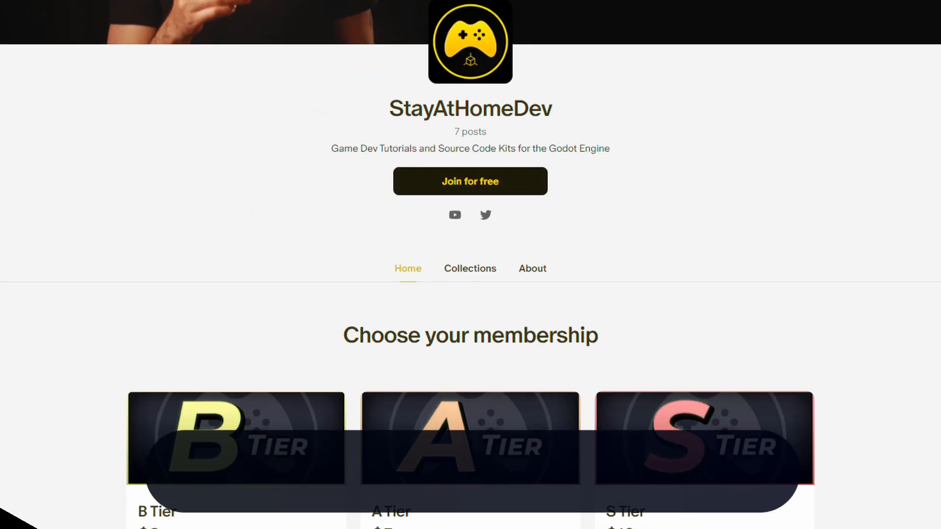
pyautogui.scroll(-3)
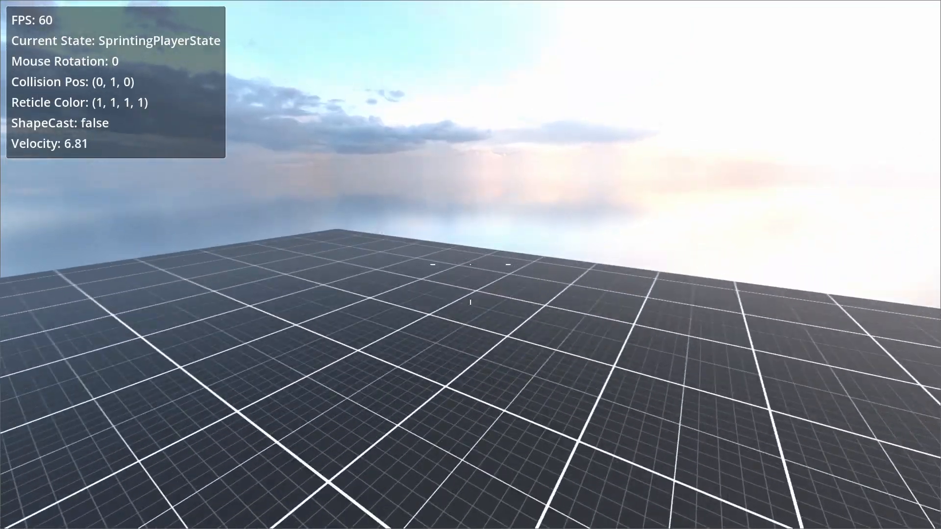
pyautogui.press('space')
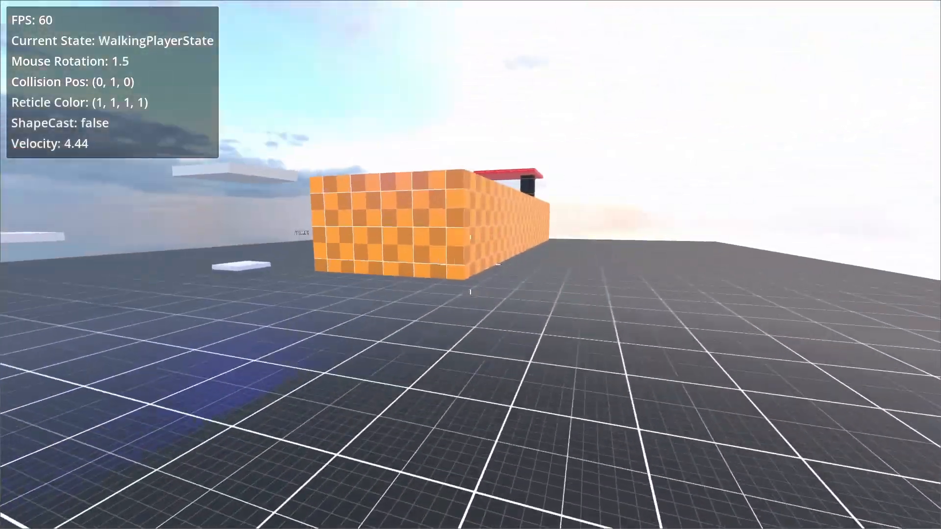
pyautogui.press('space')
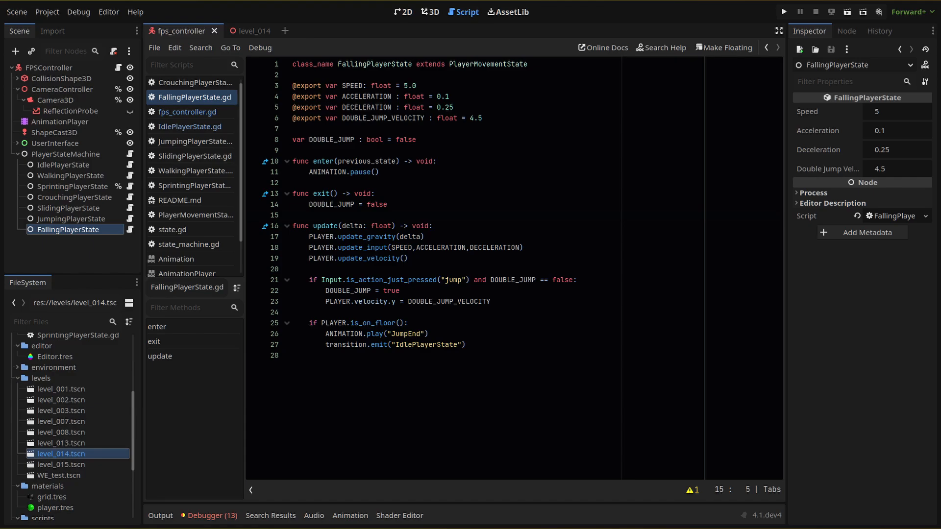
pyautogui.click(191, 127)
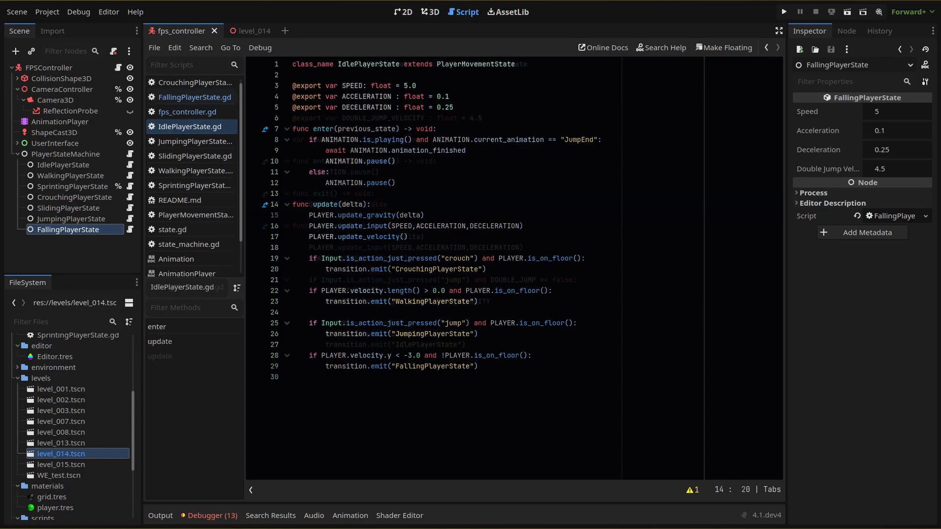
pyautogui.click(194, 97)
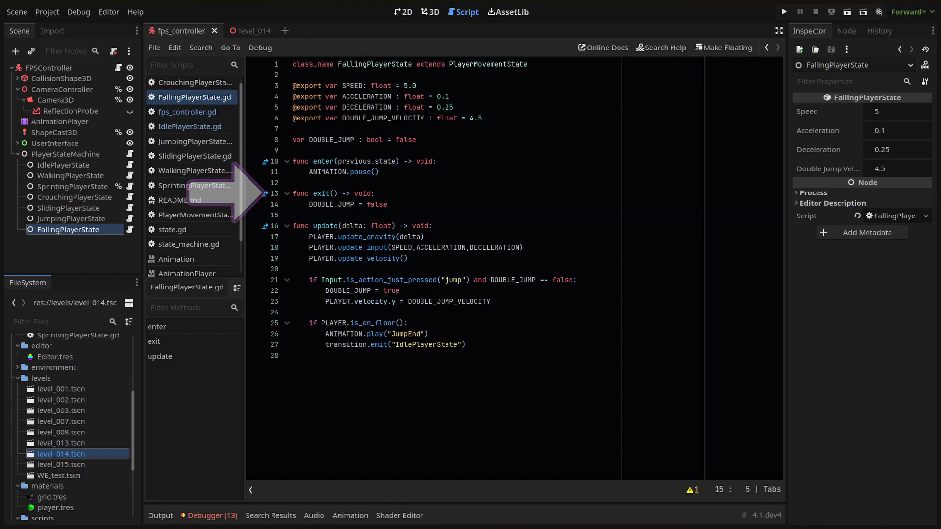
# Review IdlePlayerState.gd's fall transition, then launch the game to test it
pyautogui.click(190, 126)
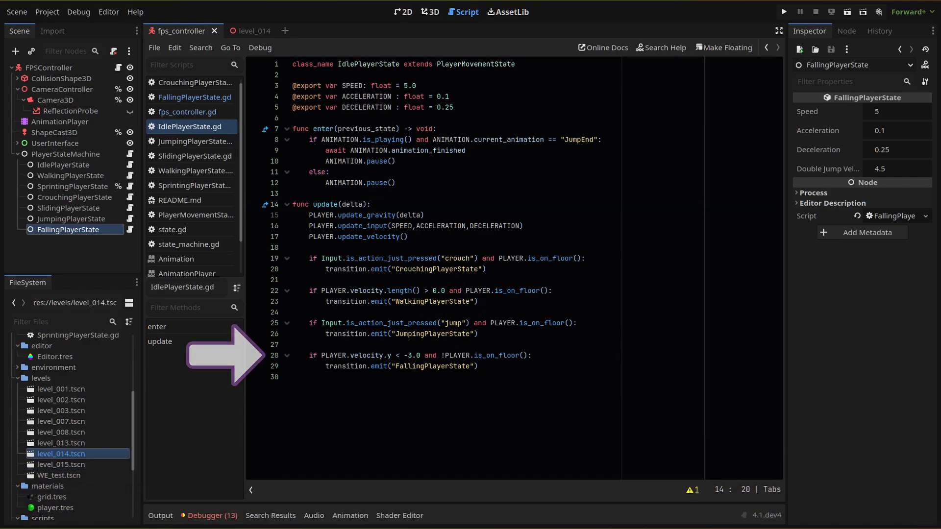
pyautogui.click(783, 11)
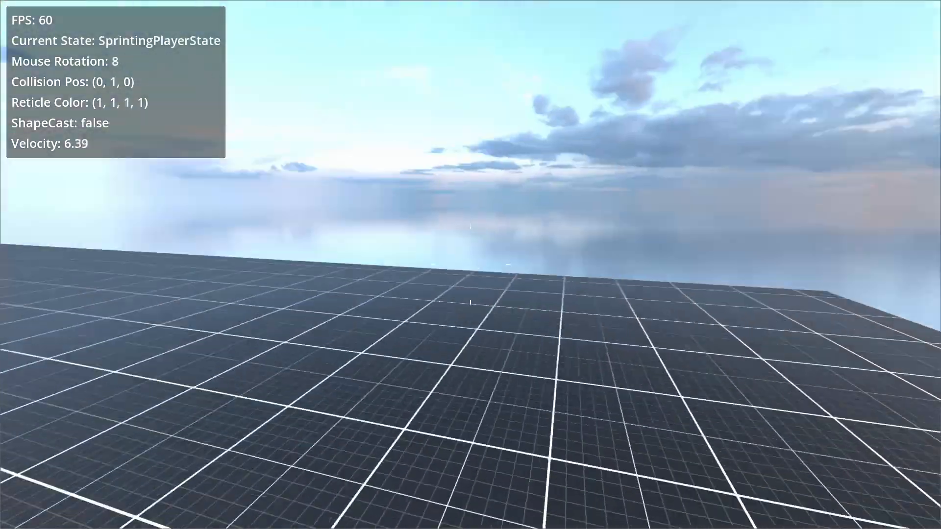
# Sprint across the test level toward the orange blocks before closing the game
pyautogui.press('space')
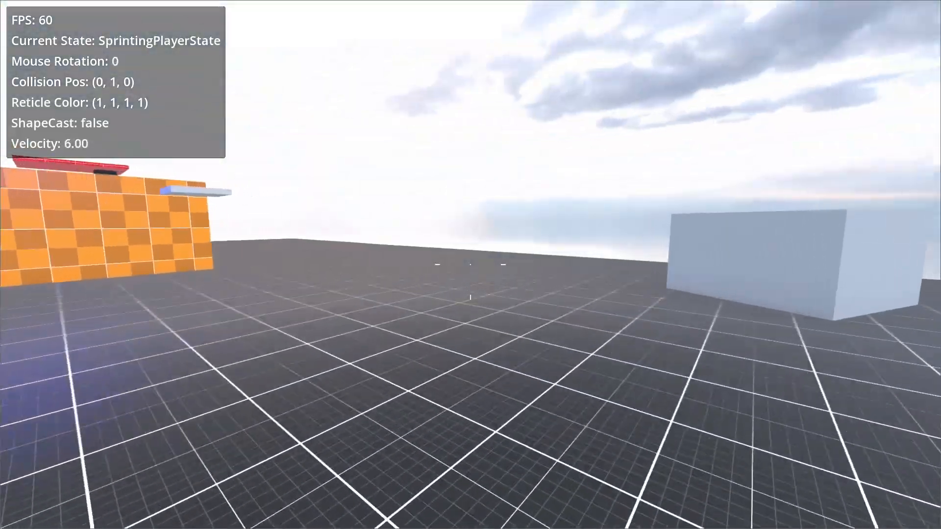
pyautogui.press('space')
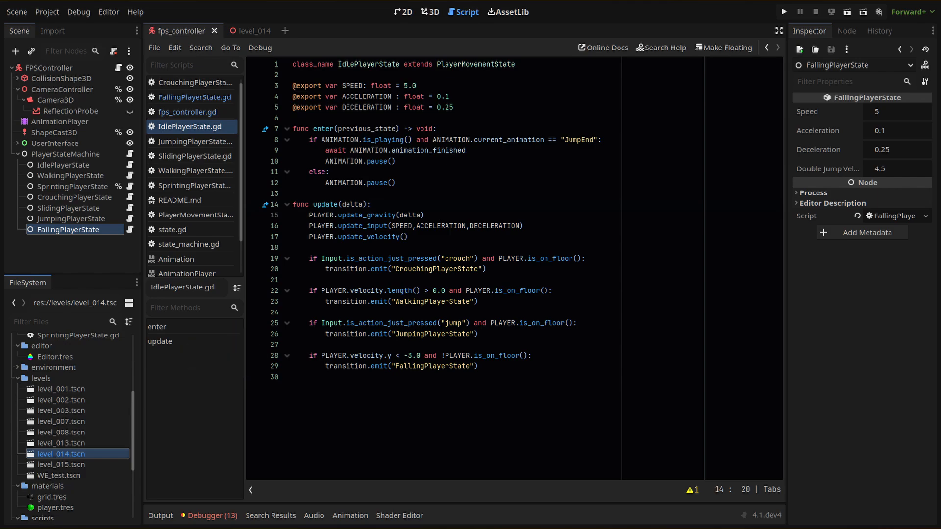
# Relaunch the demo, walk forward with W and jump near the orange block
pyautogui.click(784, 11)
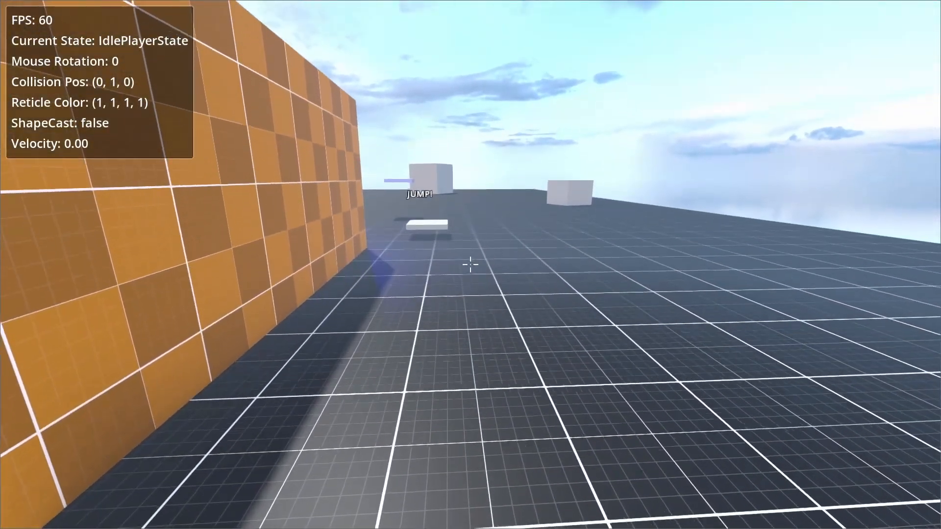
pyautogui.press('space')
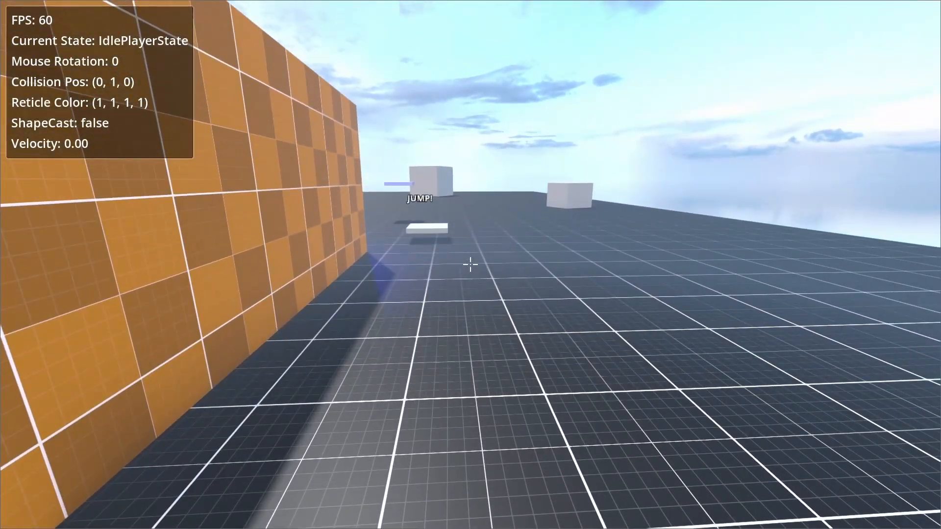
pyautogui.press('w')
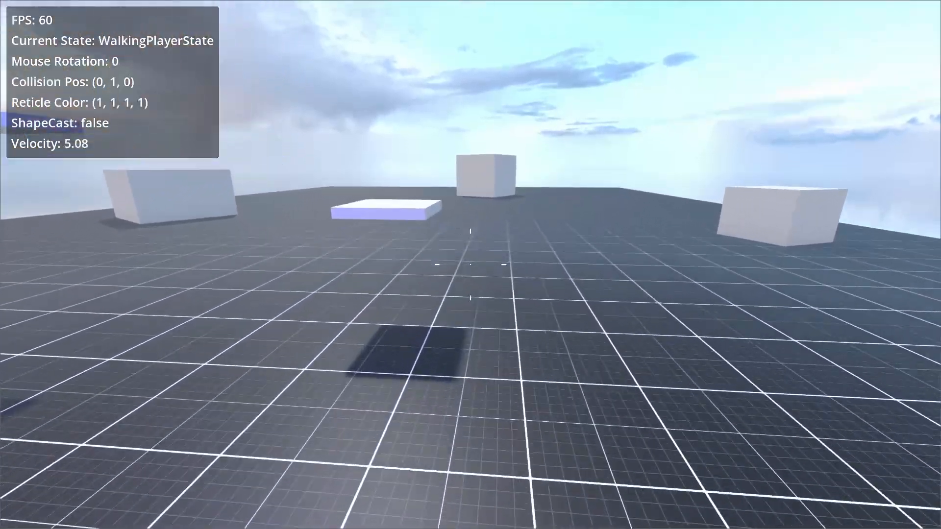
pyautogui.press('space')
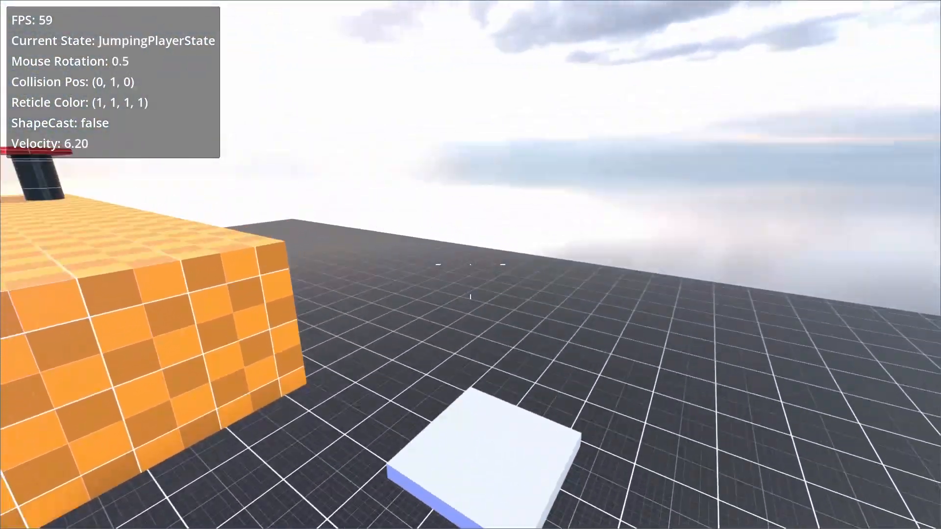